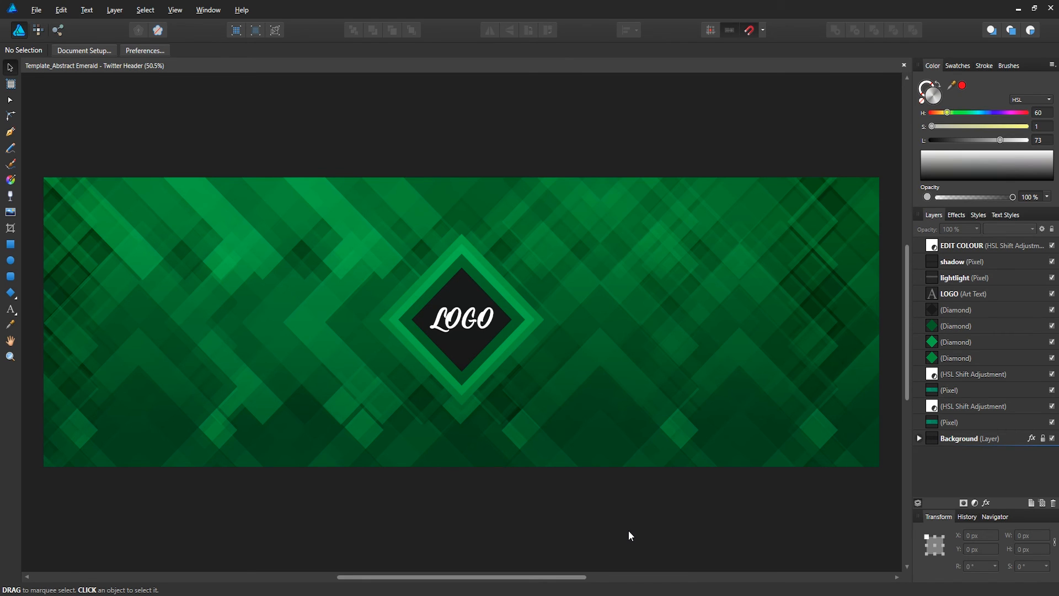
pyautogui.moveTo(621, 536)
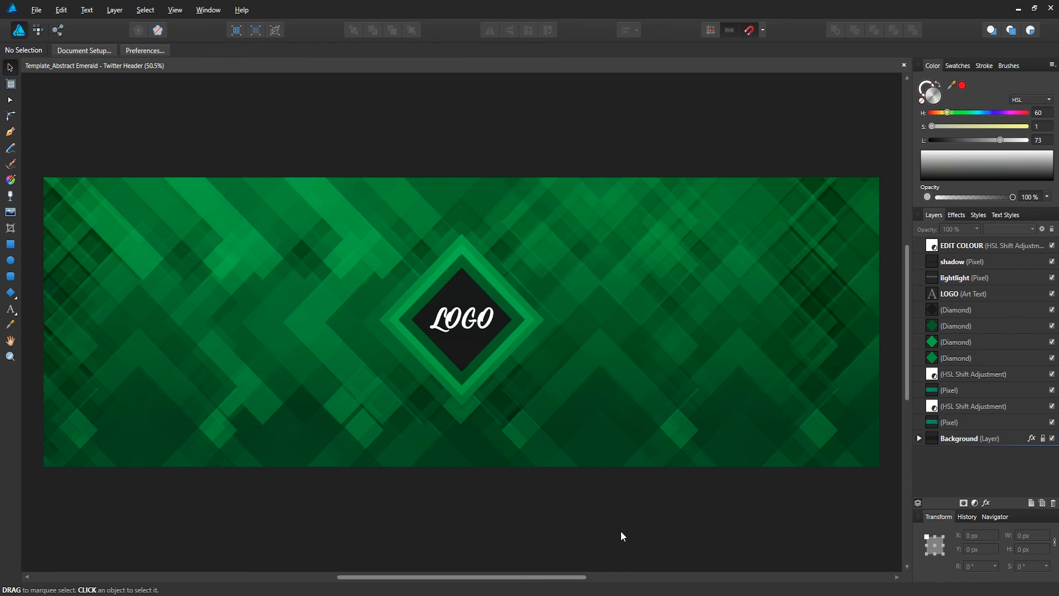
pyautogui.moveTo(621, 533)
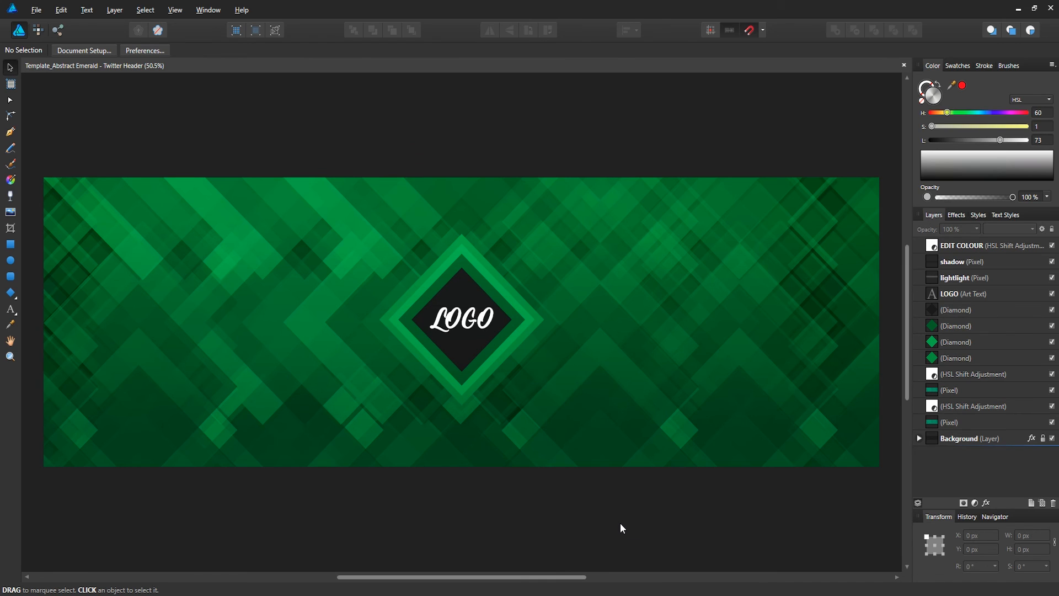
pyautogui.moveTo(608, 531)
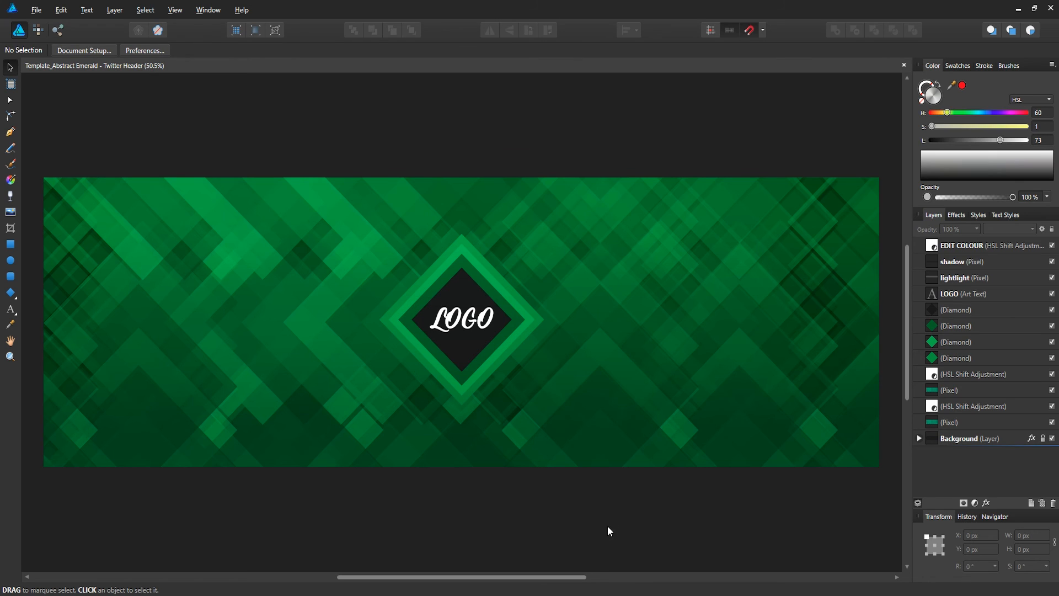
pyautogui.moveTo(612, 525)
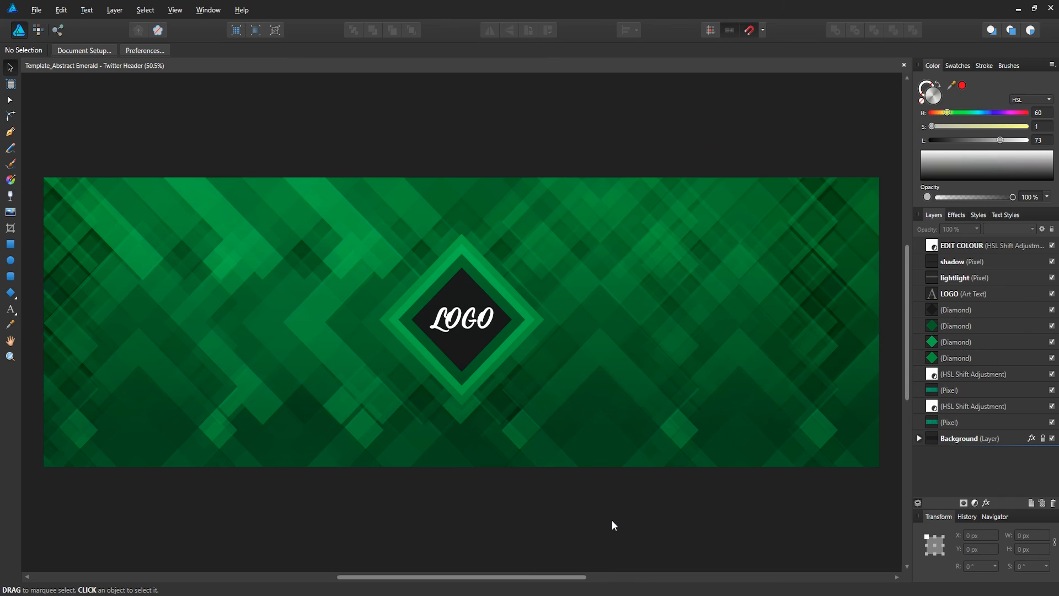
pyautogui.moveTo(607, 512)
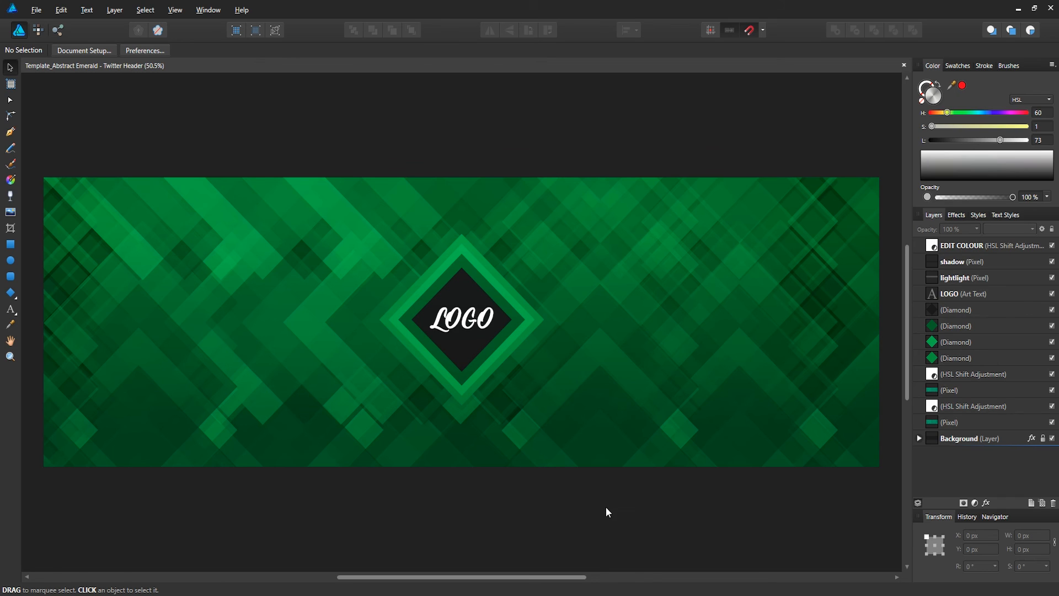
pyautogui.moveTo(647, 516)
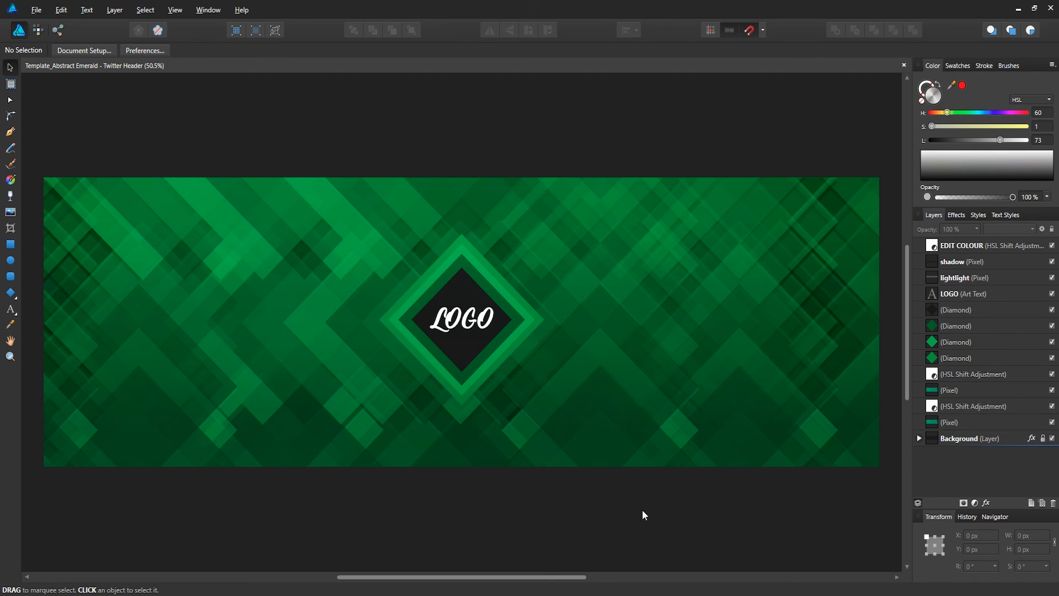
pyautogui.moveTo(601, 486)
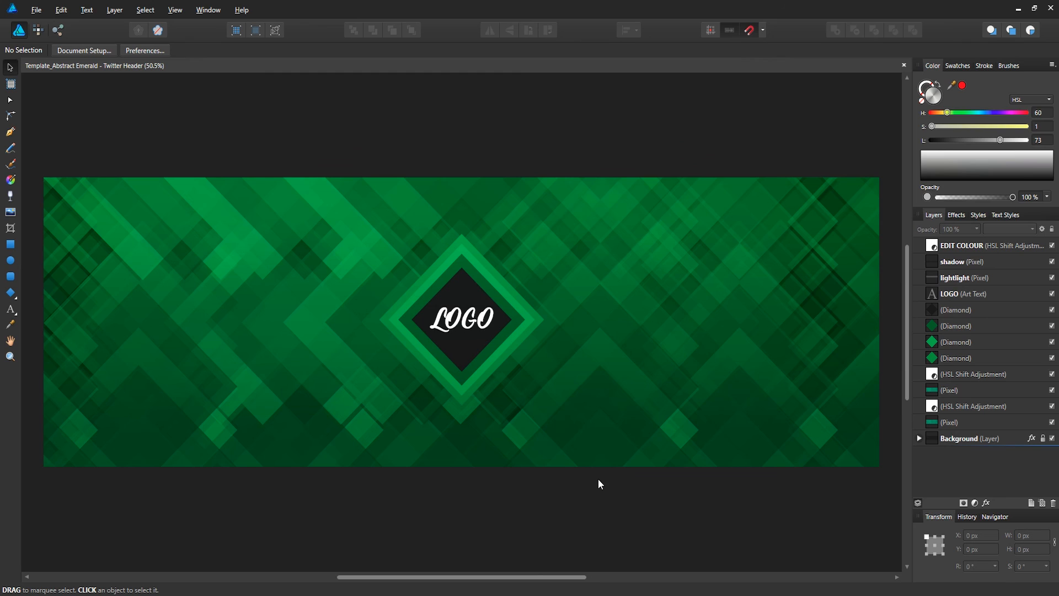
pyautogui.moveTo(595, 482)
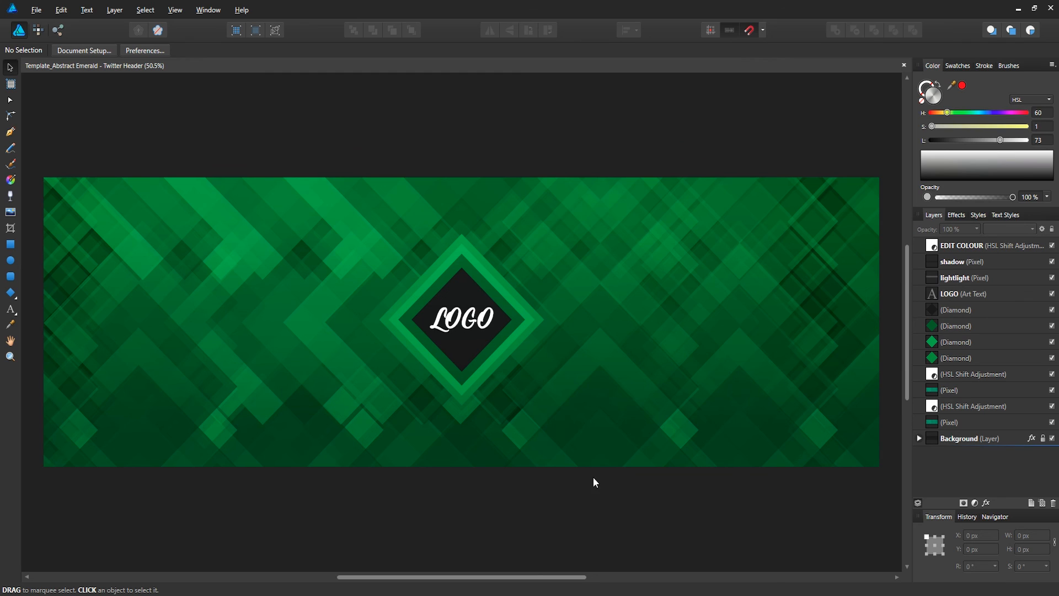
pyautogui.moveTo(622, 495)
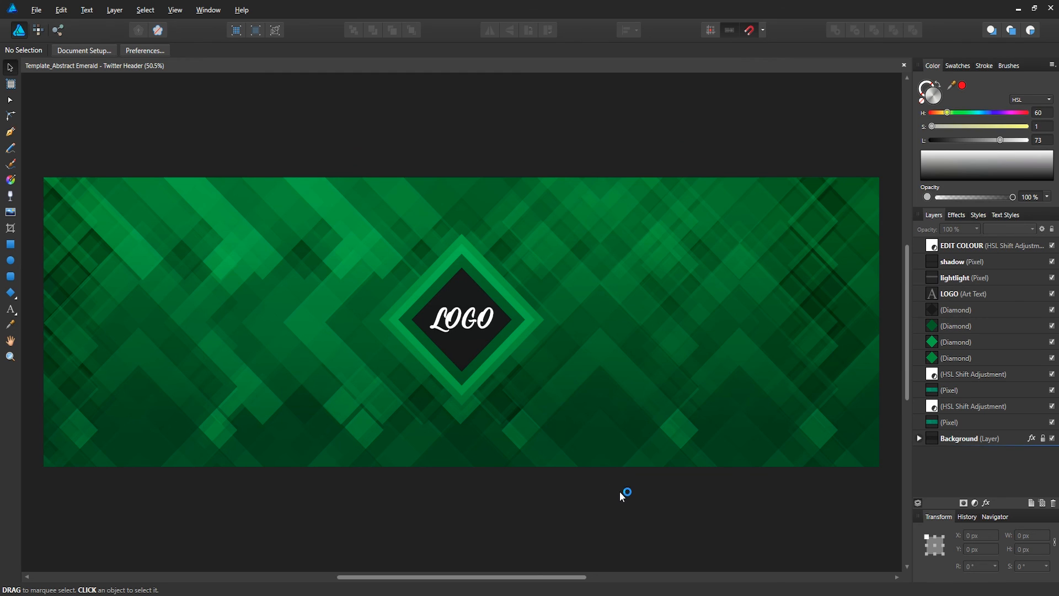
pyautogui.moveTo(620, 496)
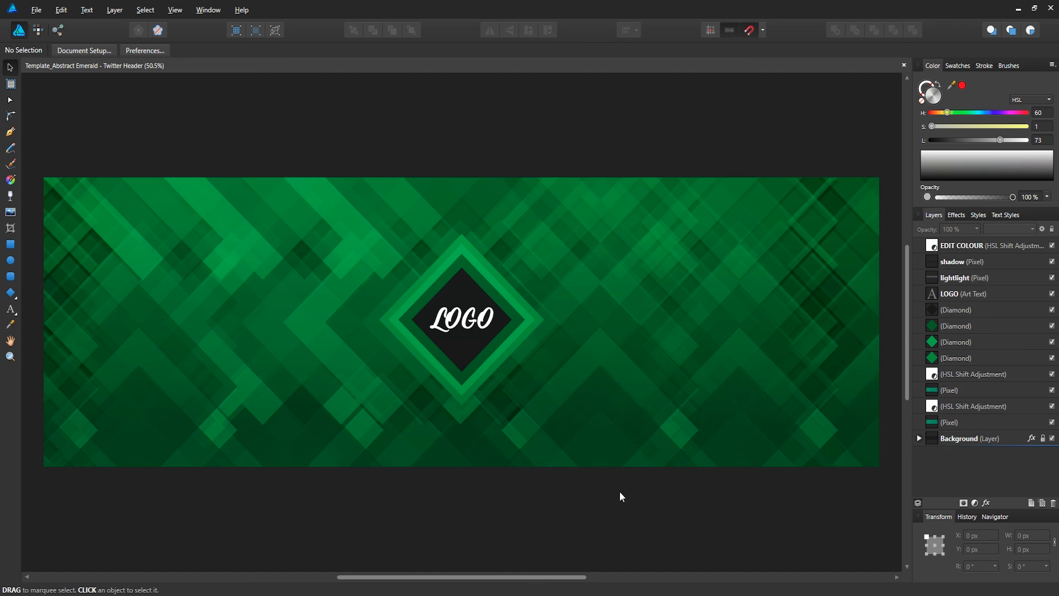
pyautogui.moveTo(626, 493)
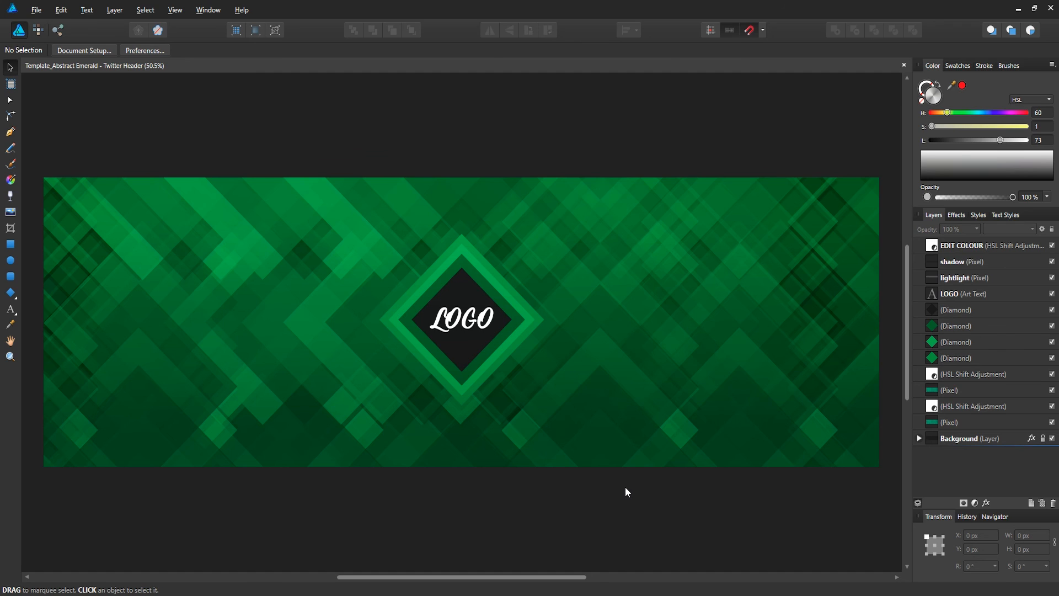
pyautogui.moveTo(662, 500)
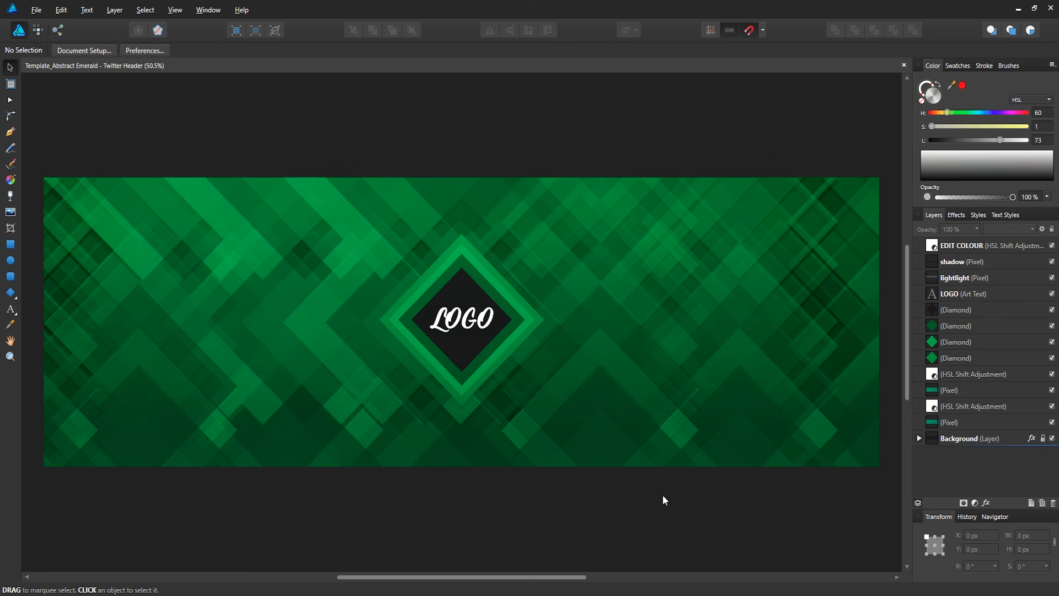
pyautogui.moveTo(838, 300)
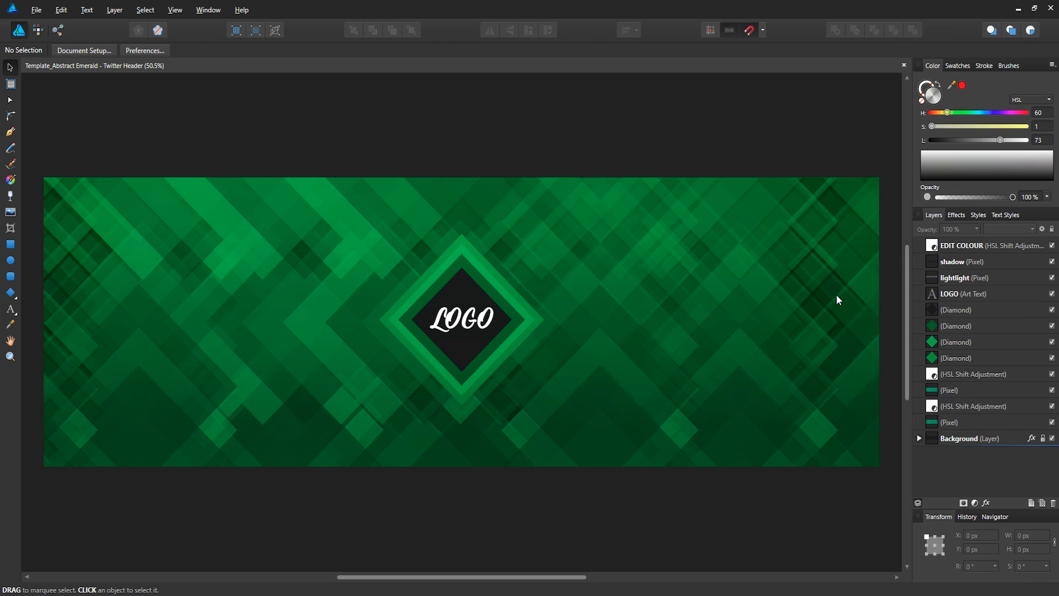
pyautogui.moveTo(814, 390)
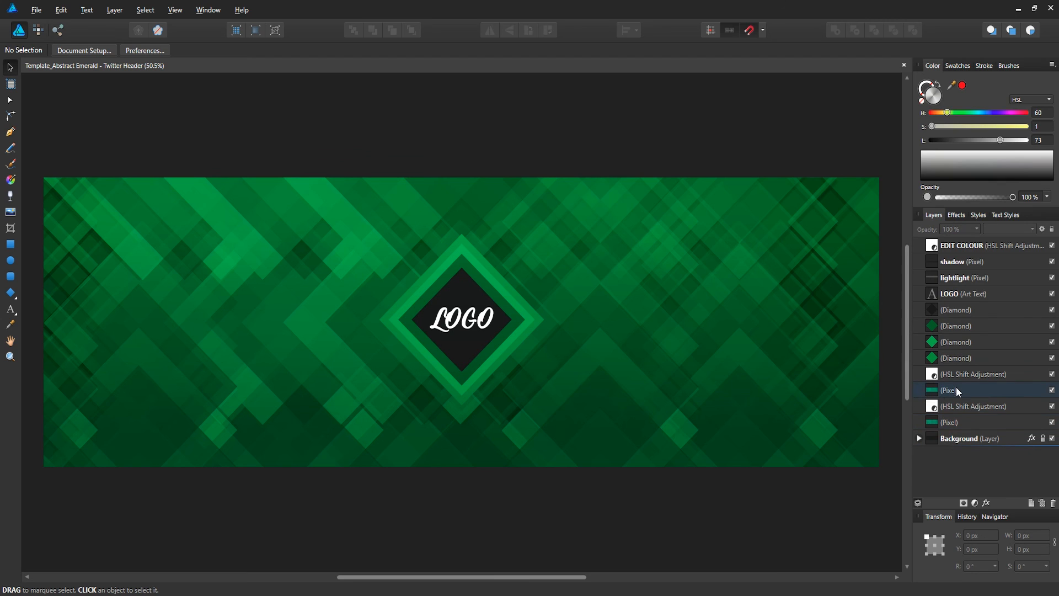
# Step: Inspect the LOGO text, light overlay and Diamond shape layers in the Layers panel
pyautogui.click(959, 294)
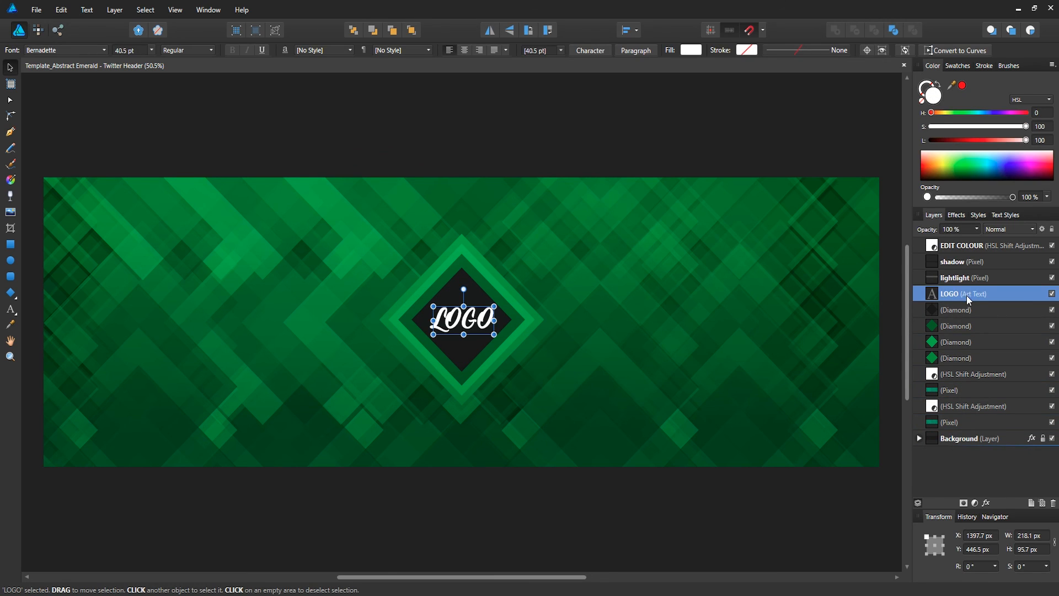
pyautogui.moveTo(951, 297)
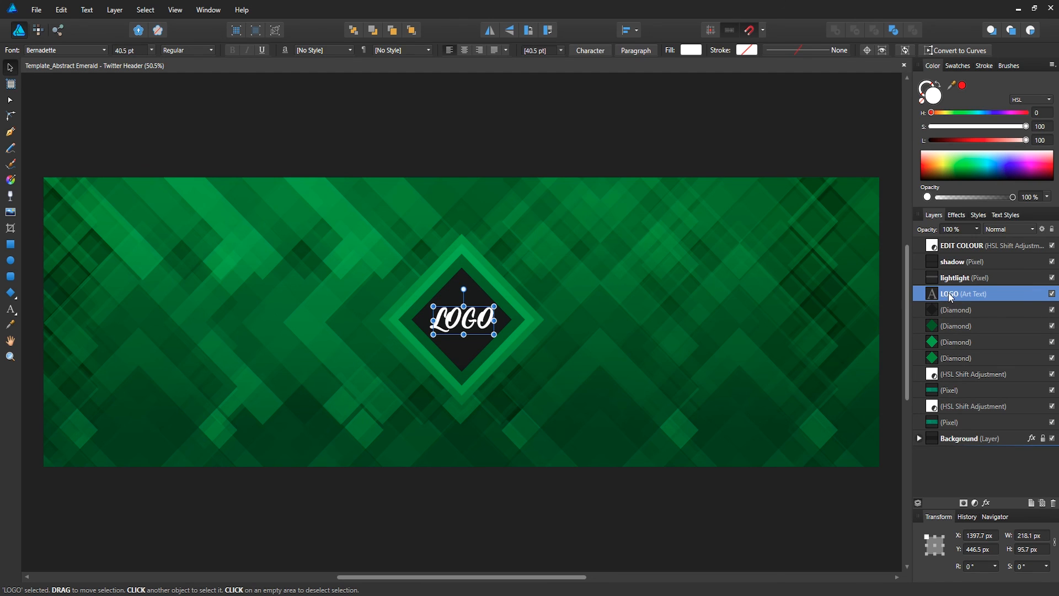
pyautogui.moveTo(958, 297)
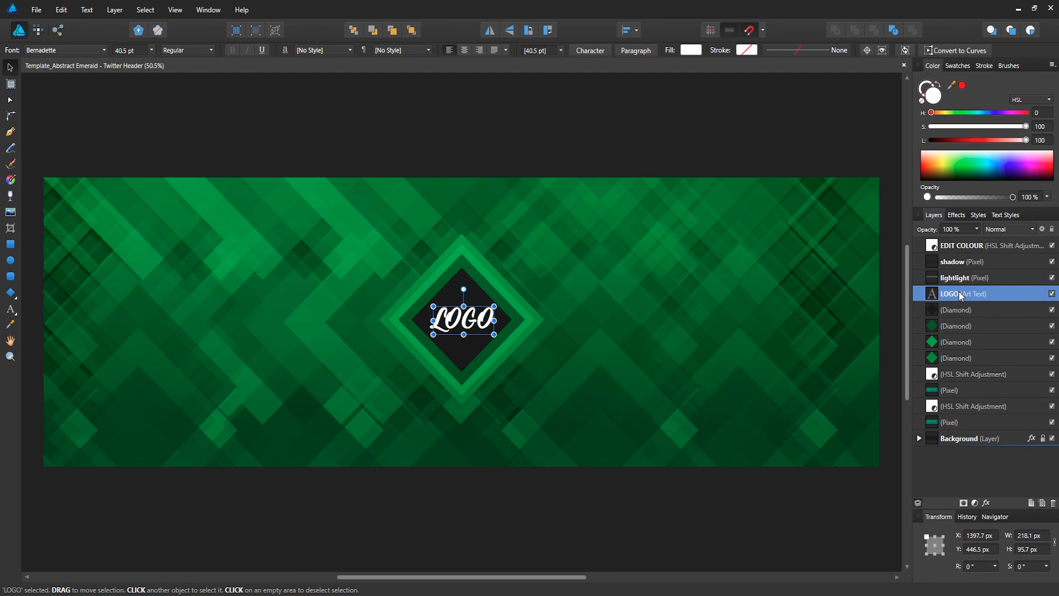
pyautogui.click(956, 277)
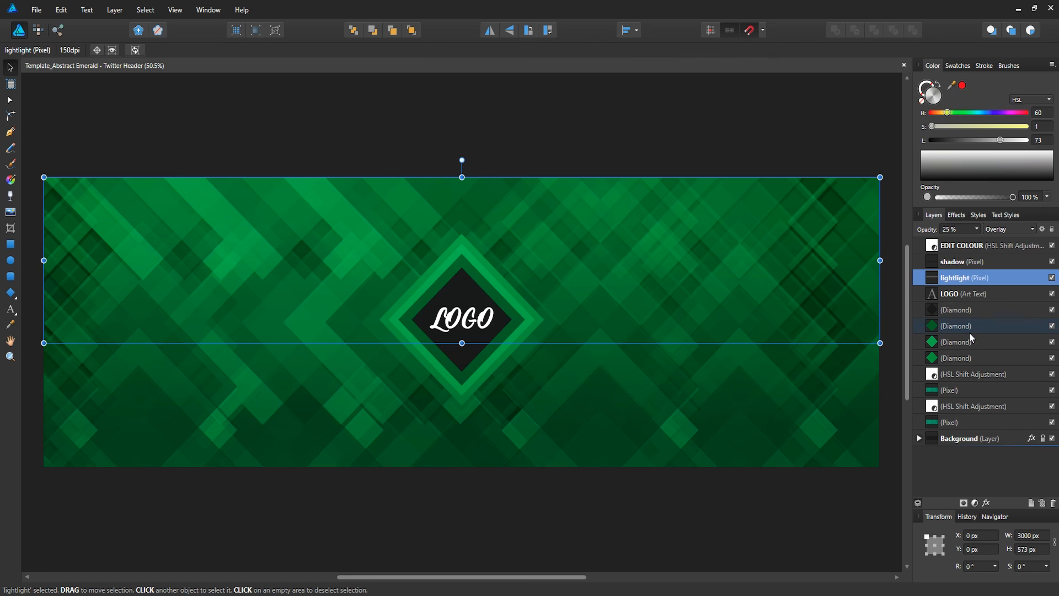
pyautogui.click(956, 342)
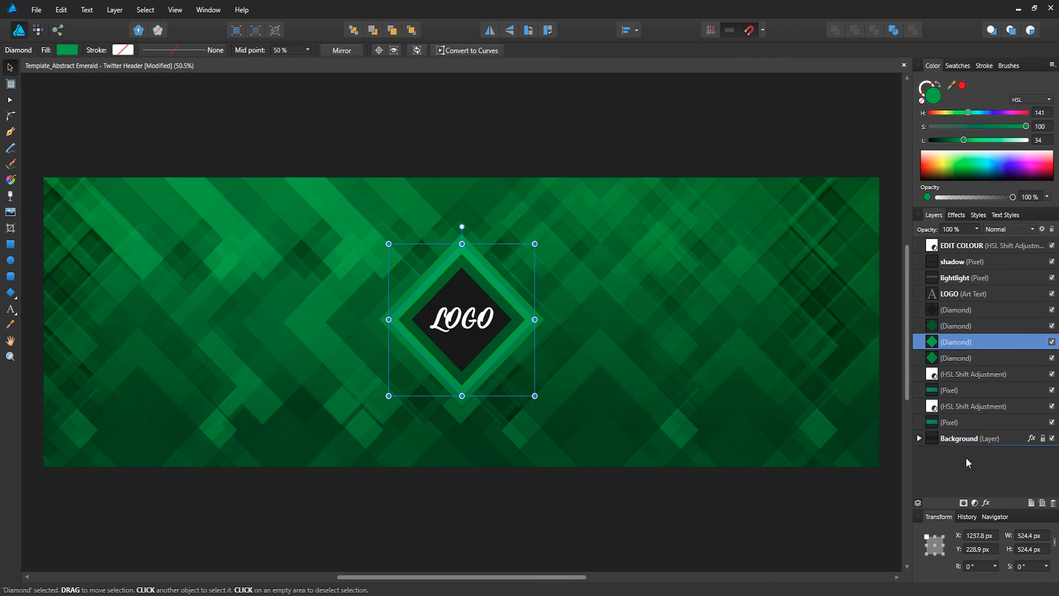
pyautogui.moveTo(962, 248)
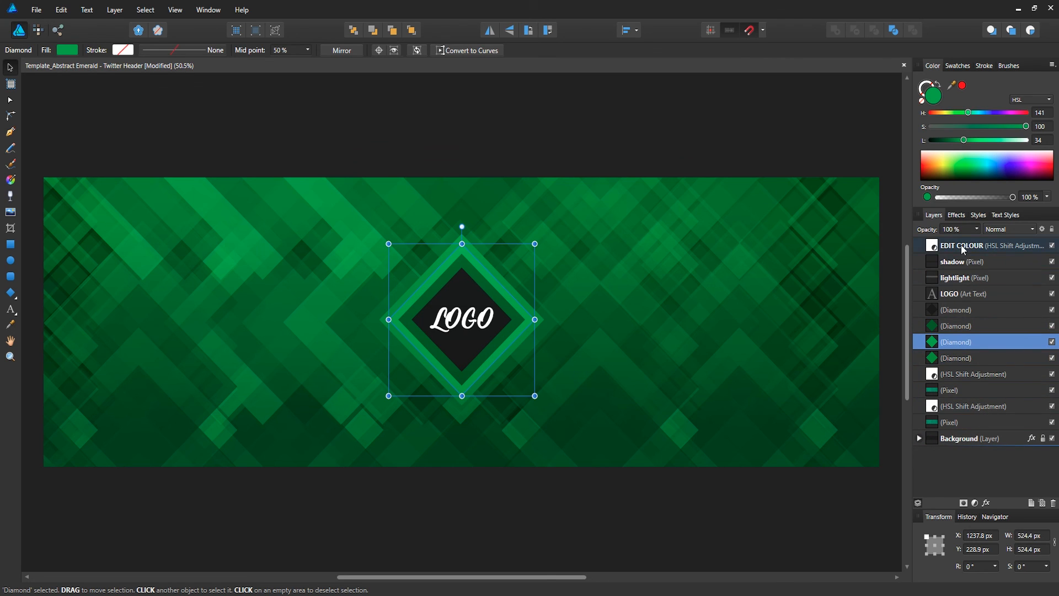
# Step: Shift the EDIT COLOUR HSL hue to about 119°, turning the emerald scheme orange-brown
pyautogui.click(970, 245)
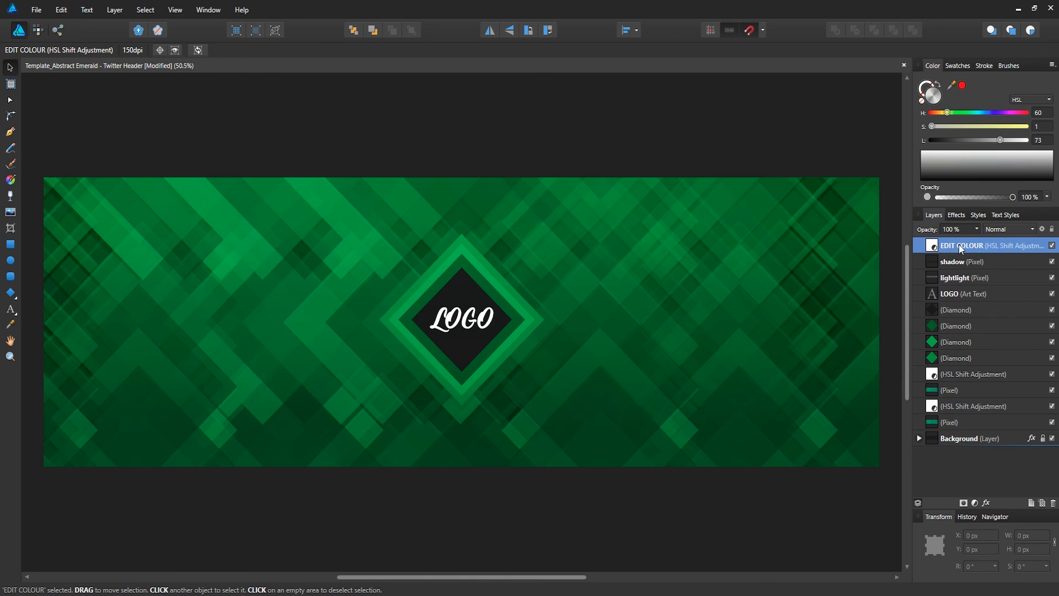
pyautogui.moveTo(961, 248)
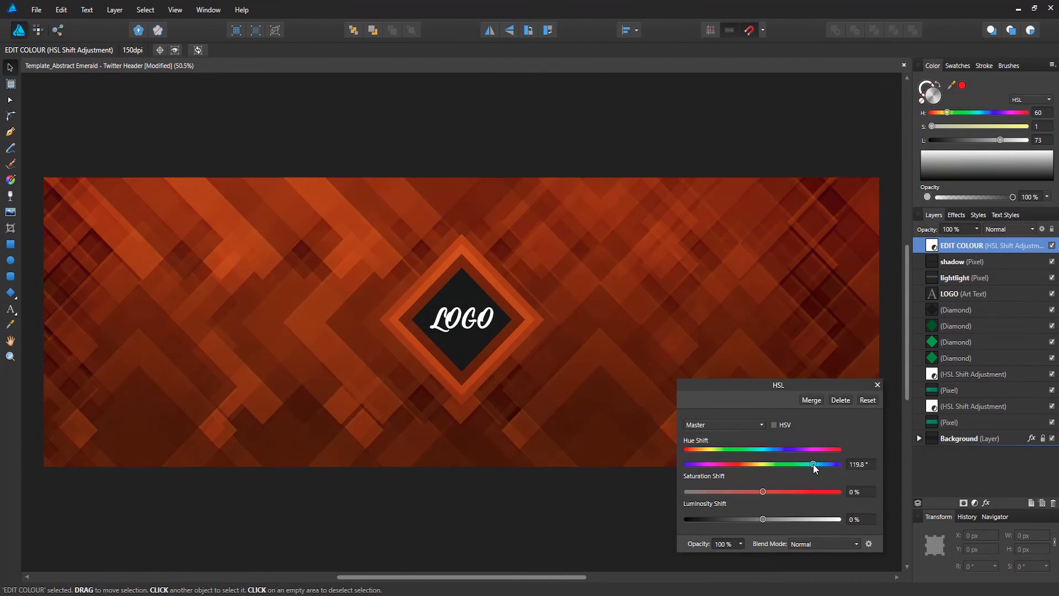
pyautogui.click(877, 385)
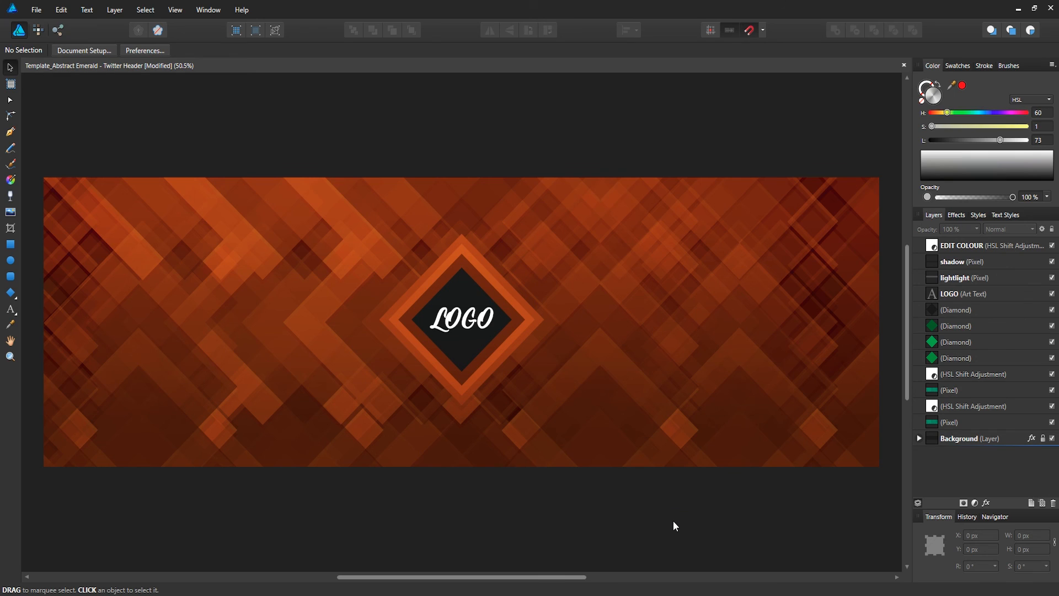
pyautogui.moveTo(635, 519)
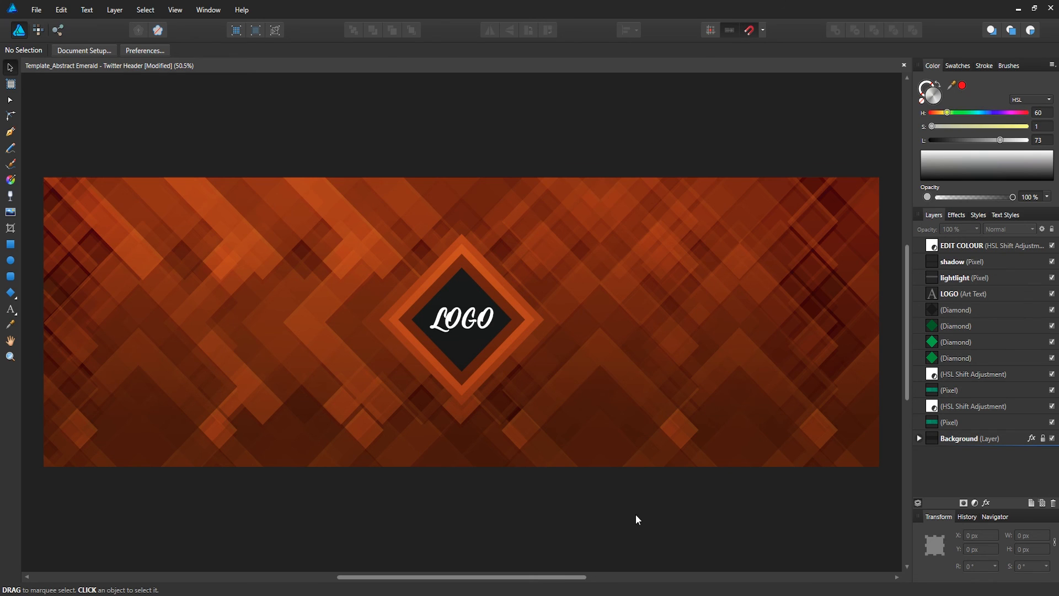
pyautogui.moveTo(2, 187)
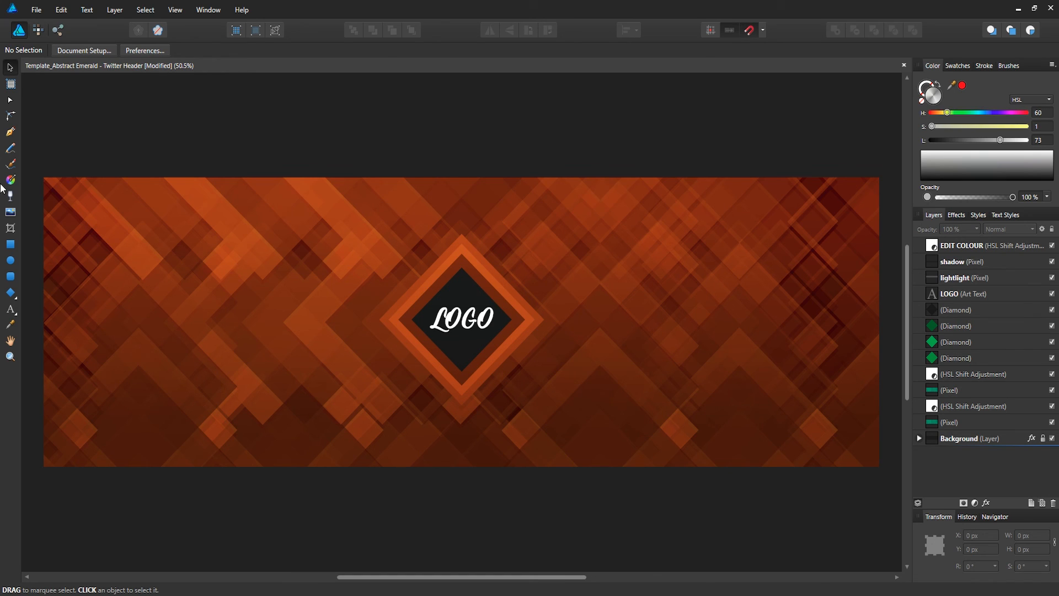
pyautogui.moveTo(37, 30)
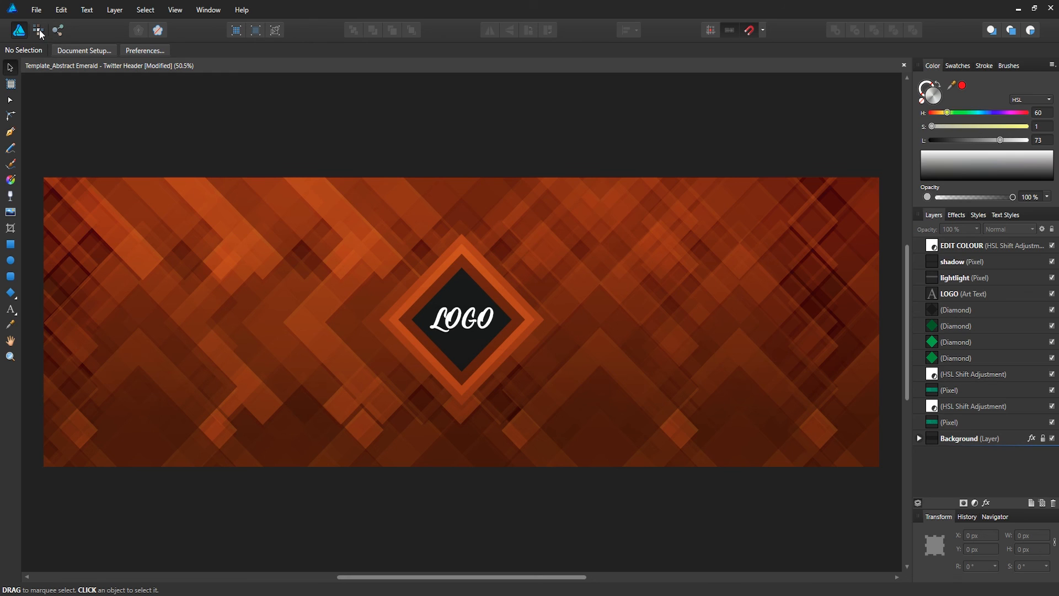
pyautogui.moveTo(243, 173)
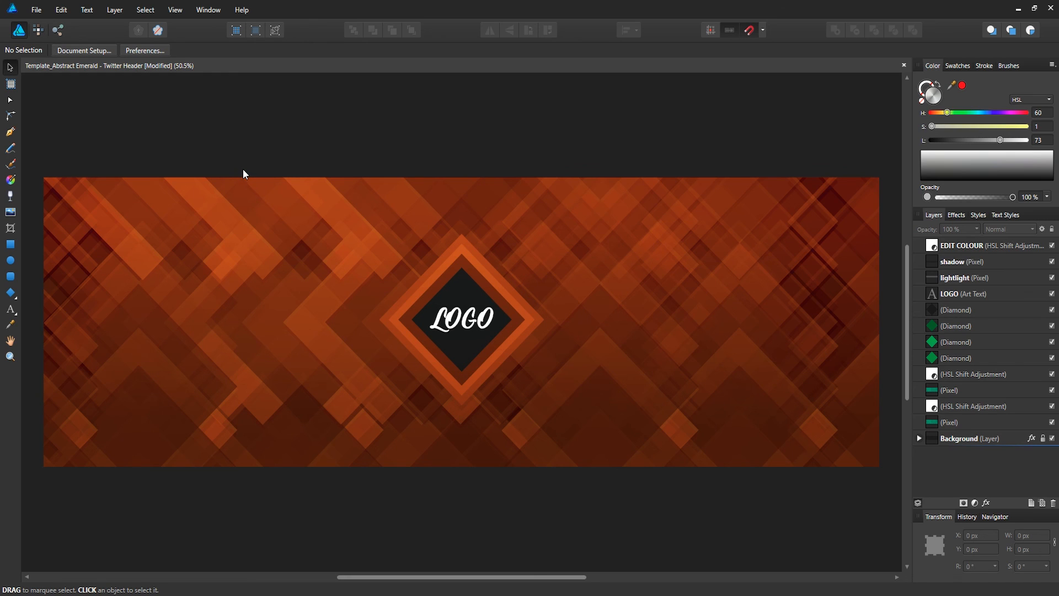
pyautogui.moveTo(245, 170)
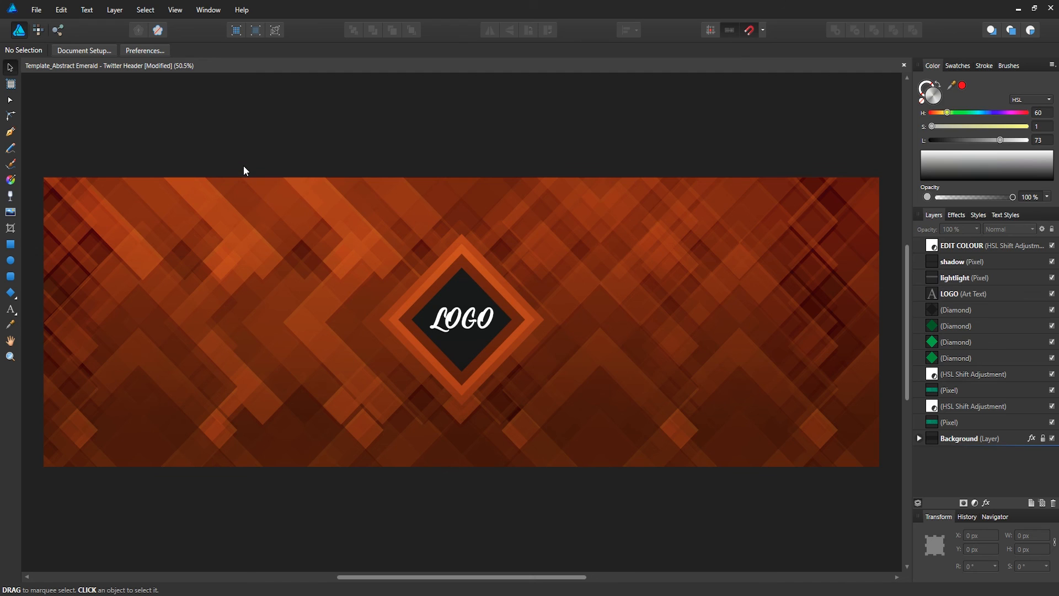
pyautogui.moveTo(218, 138)
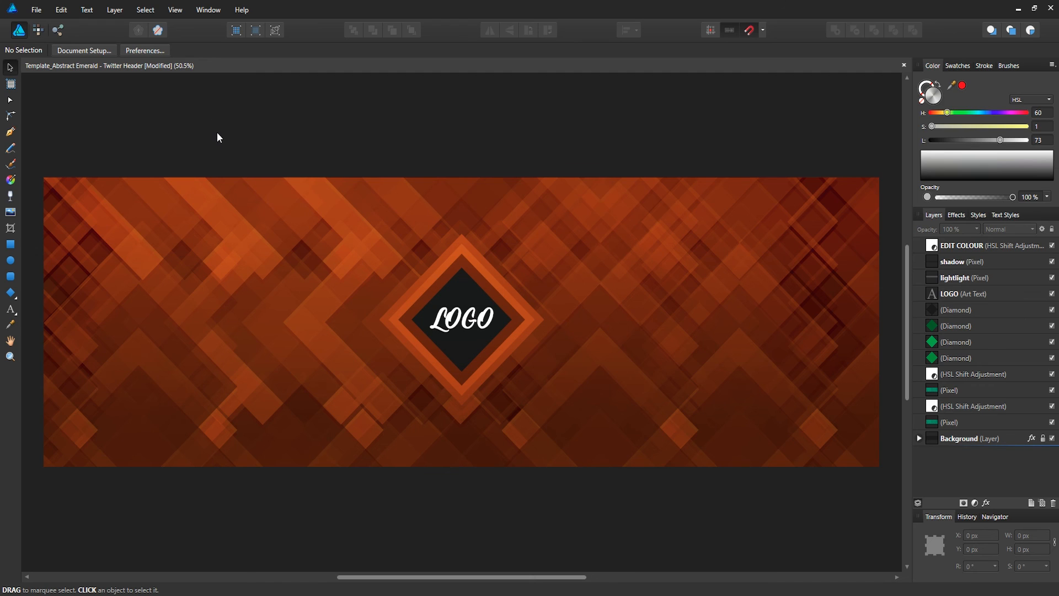
pyautogui.moveTo(268, 206)
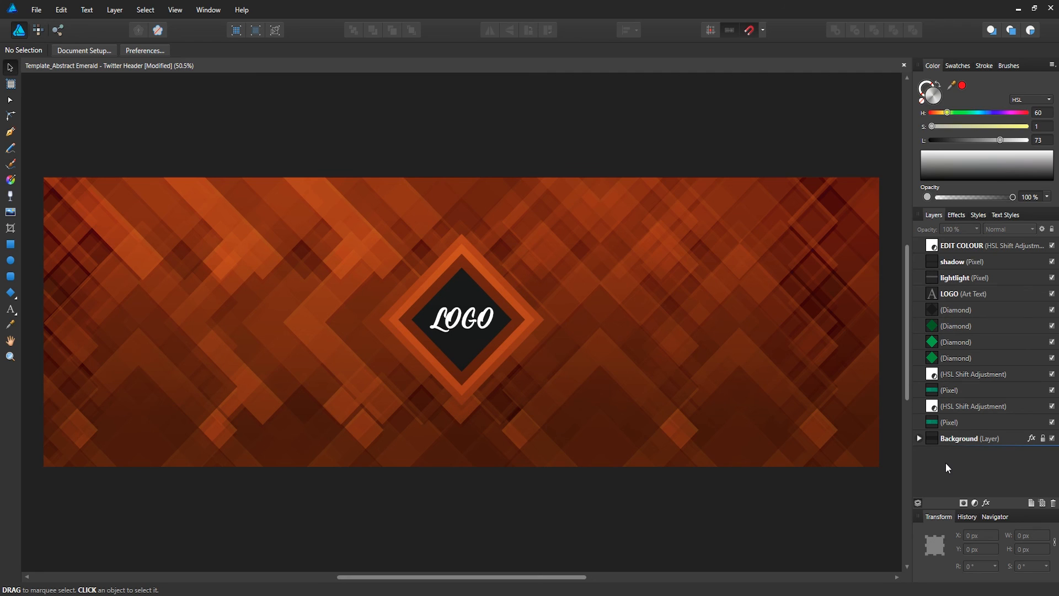
pyautogui.moveTo(967, 477)
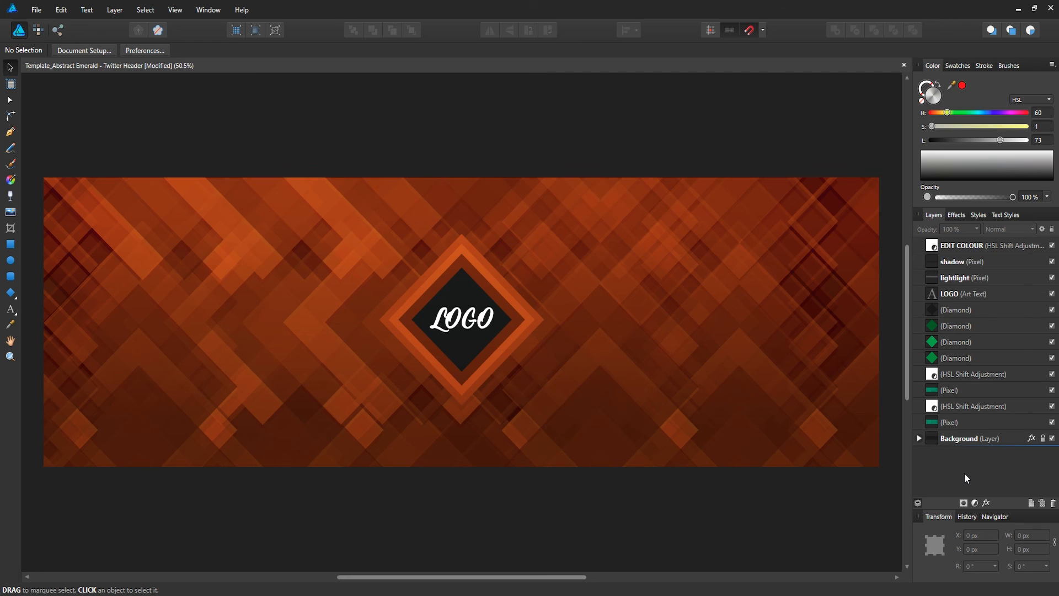